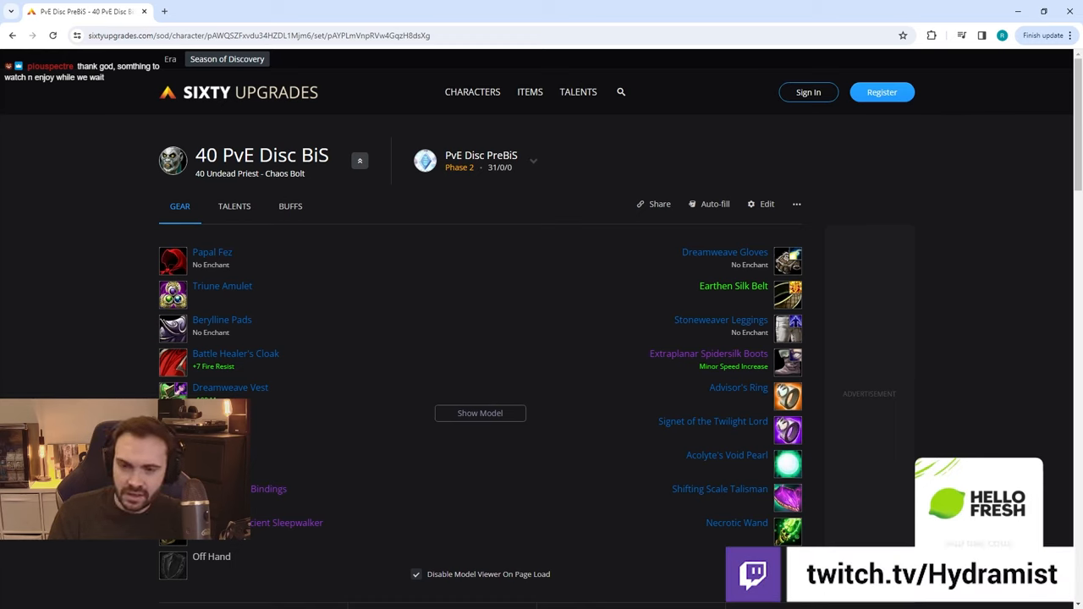
{"action": "mouse_move", "coordinate": [878, 18]}
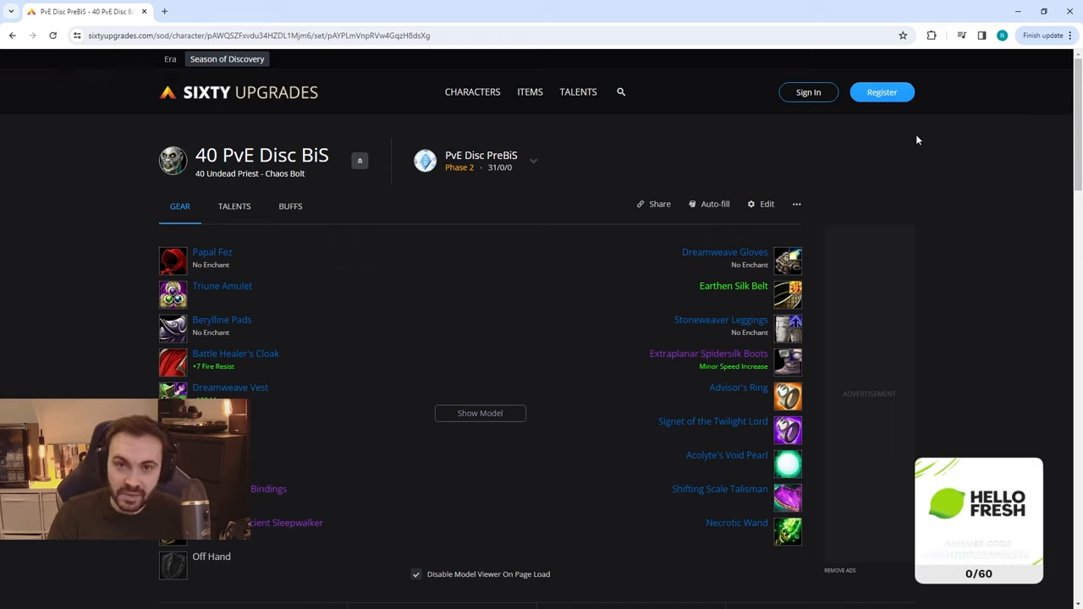
{"action": "mouse_move", "coordinate": [904, 139]}
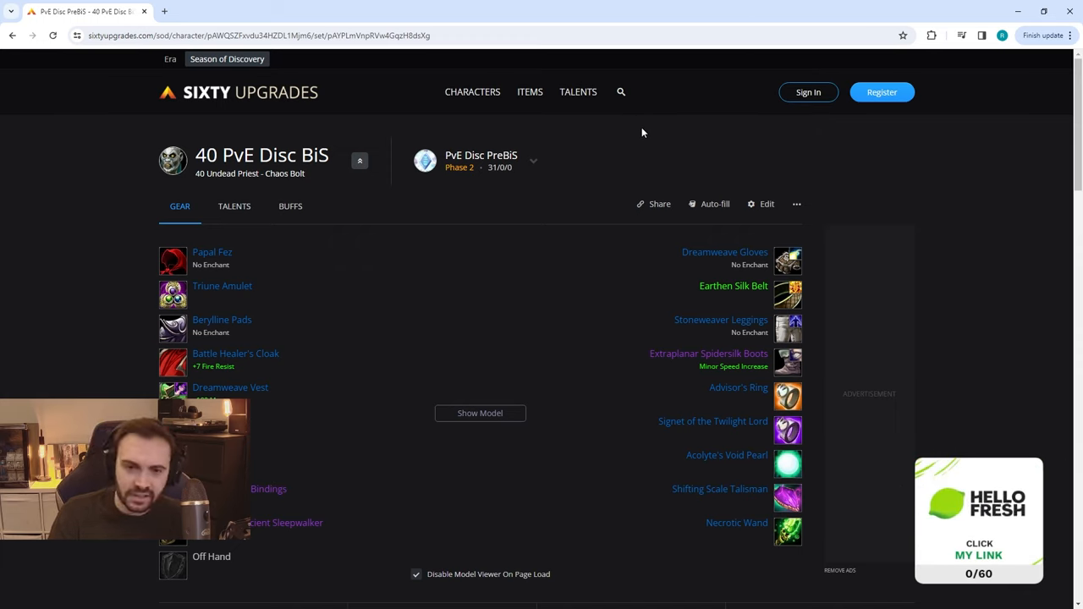
{"action": "mouse_move", "coordinate": [752, 157]}
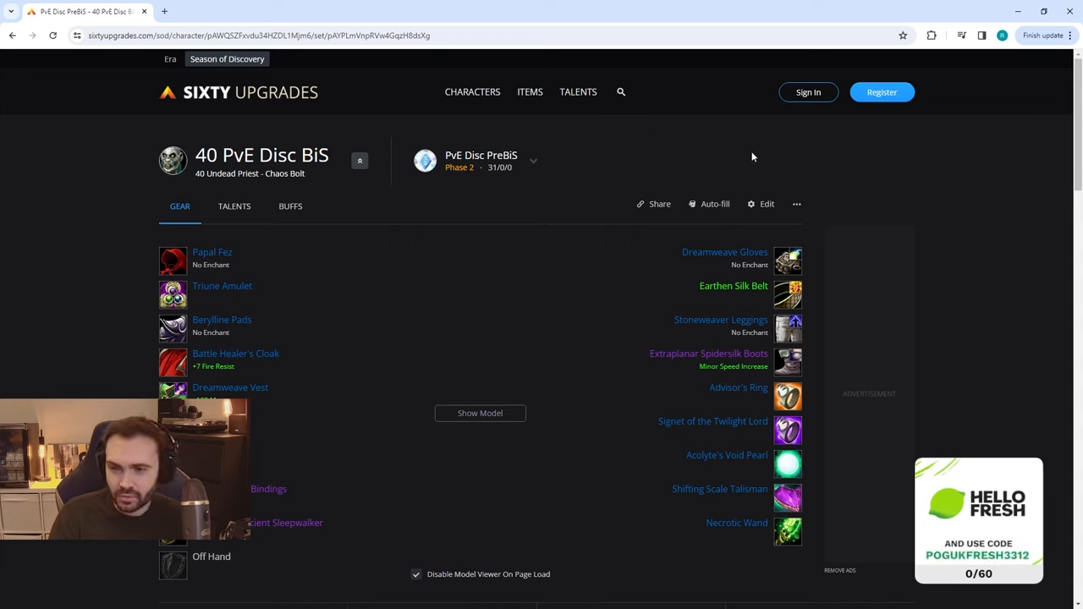
{"action": "mouse_move", "coordinate": [111, 151]}
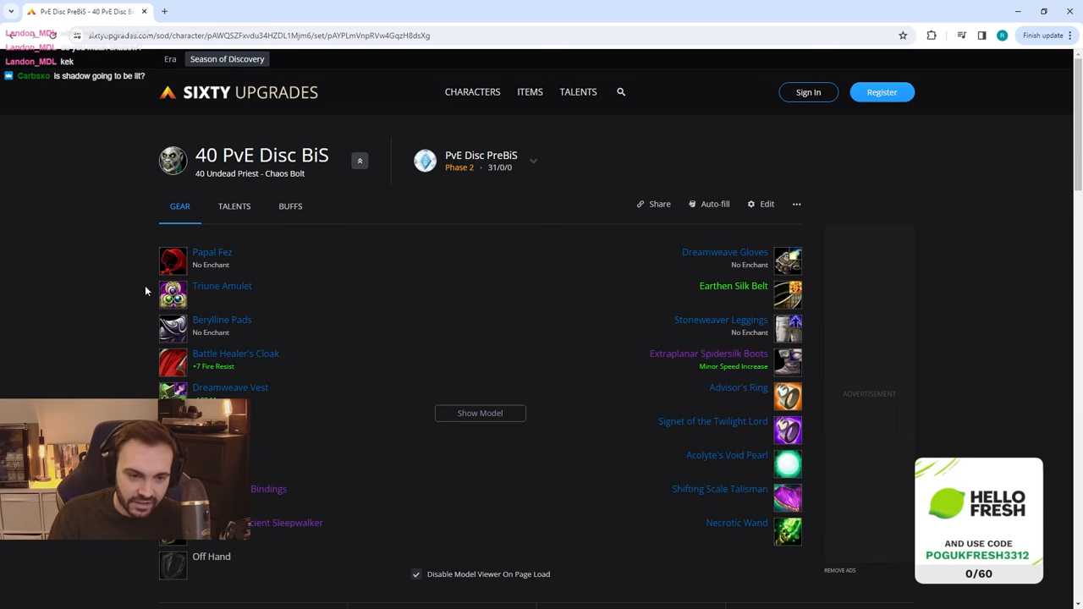
{"action": "mouse_move", "coordinate": [222, 285]}
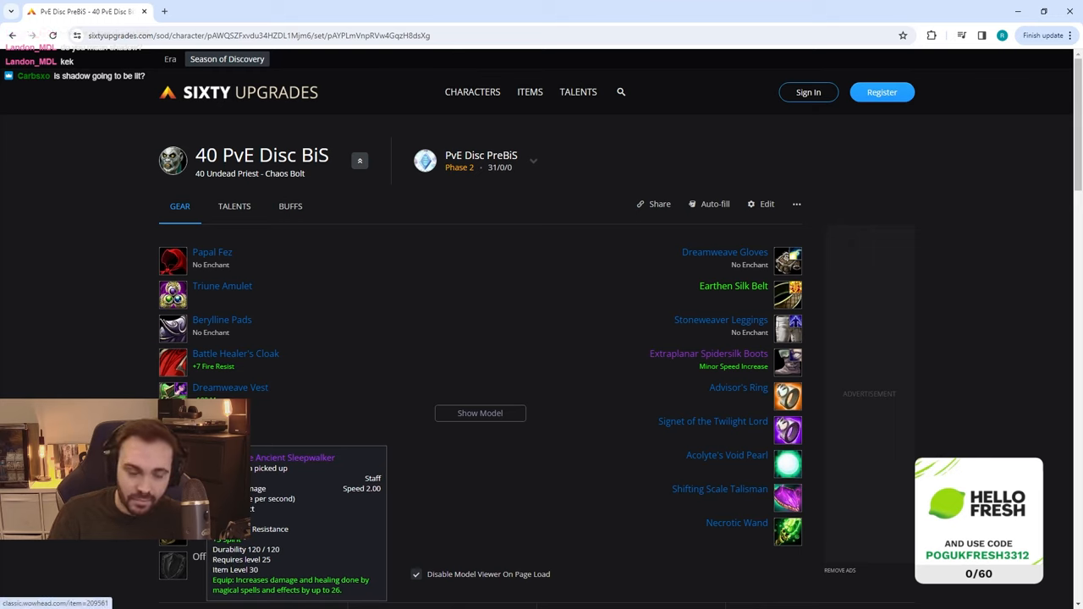
{"action": "mouse_move", "coordinate": [787, 260]}
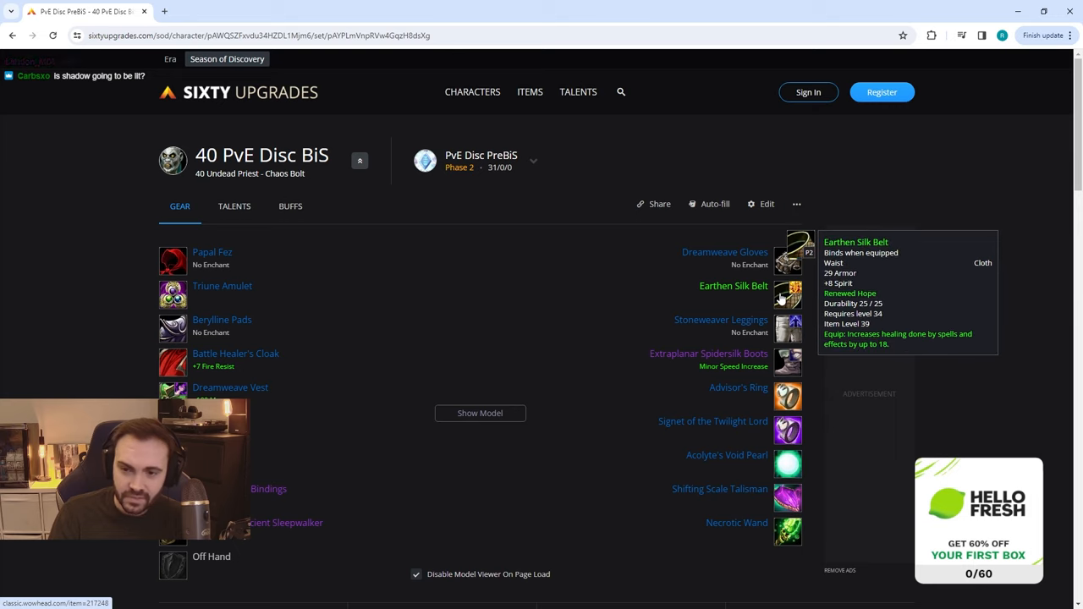
{"action": "mouse_move", "coordinate": [788, 328]}
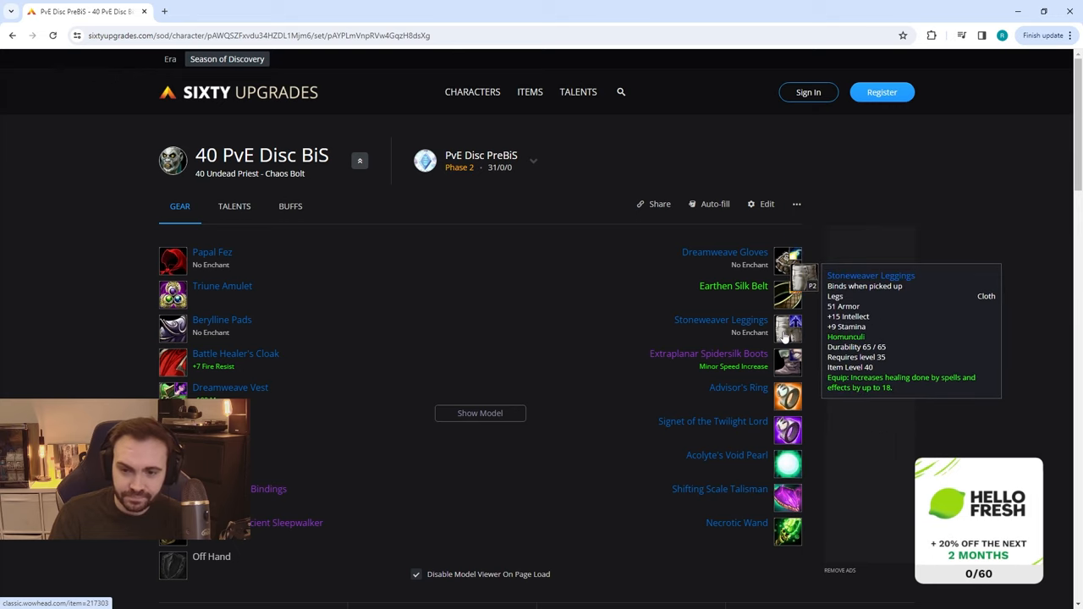
{"action": "mouse_move", "coordinate": [787, 361]}
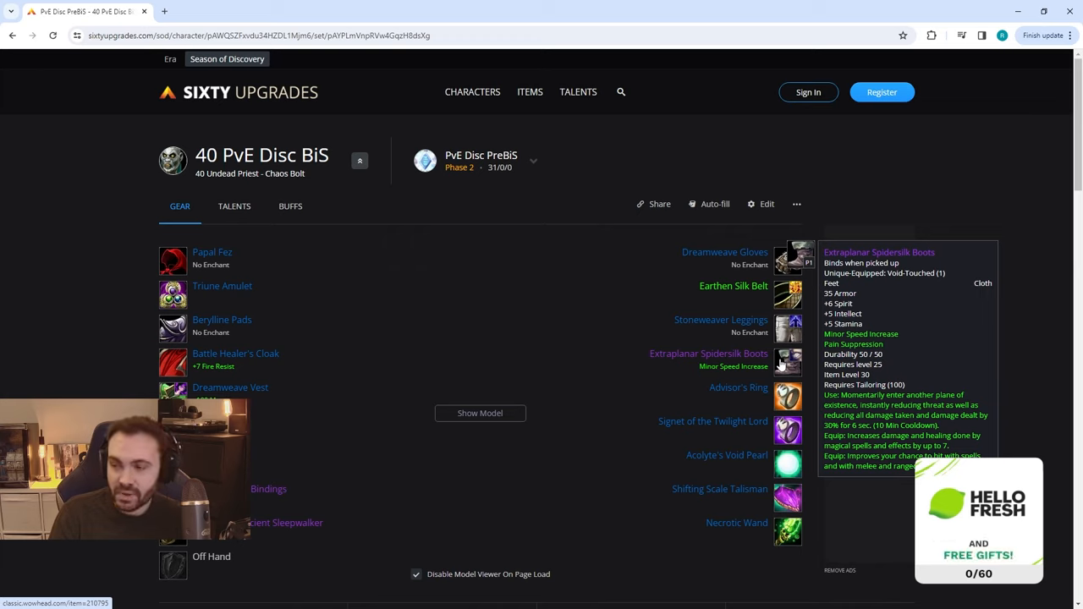
{"action": "mouse_move", "coordinate": [787, 395]}
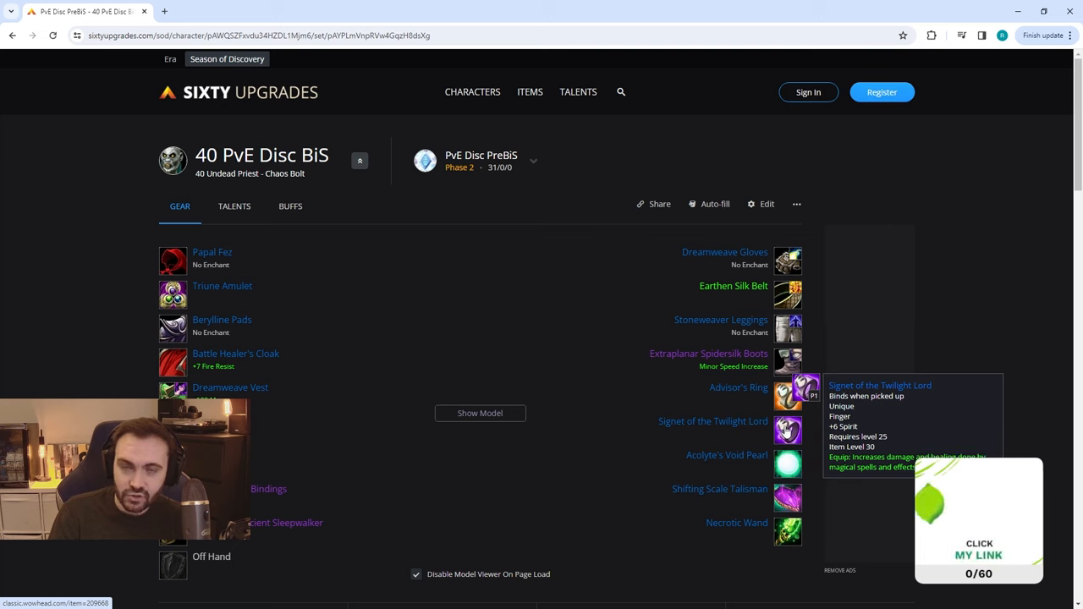
{"action": "mouse_move", "coordinate": [787, 461]}
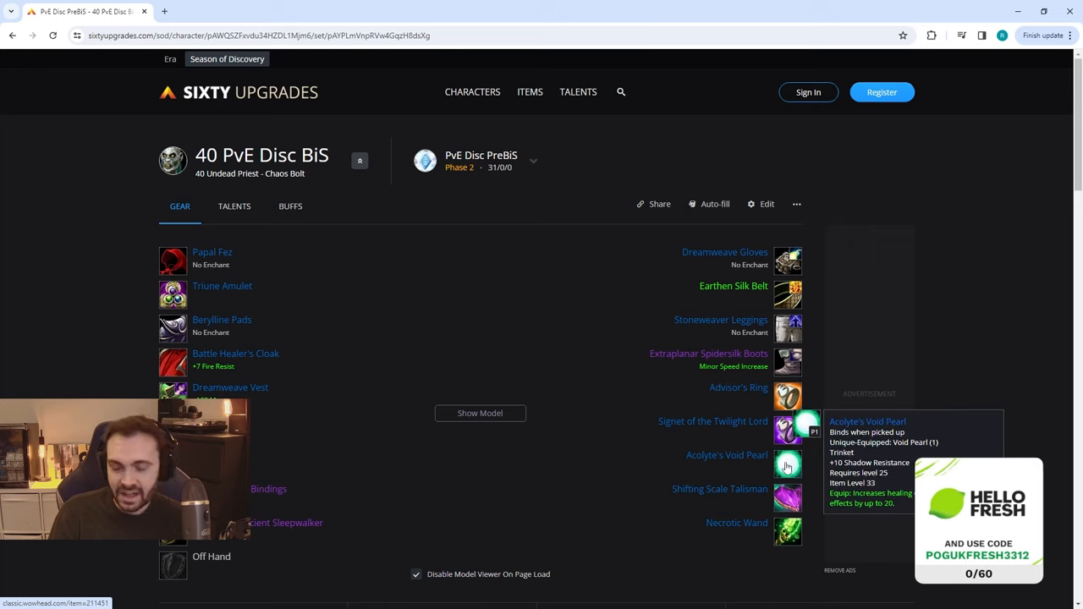
{"action": "mouse_move", "coordinate": [788, 498]}
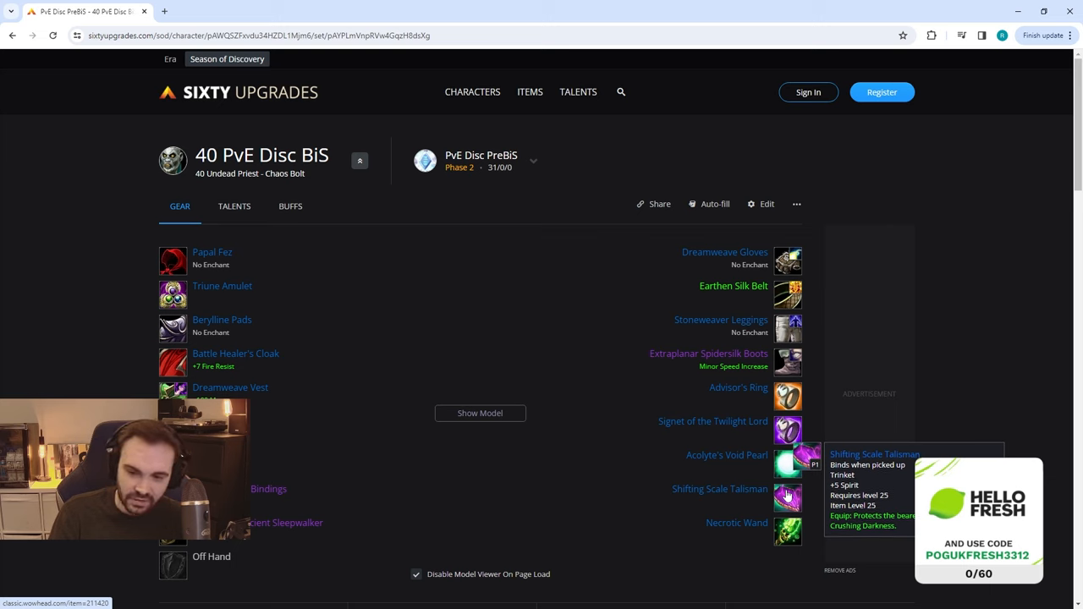
{"action": "mouse_move", "coordinate": [787, 533]}
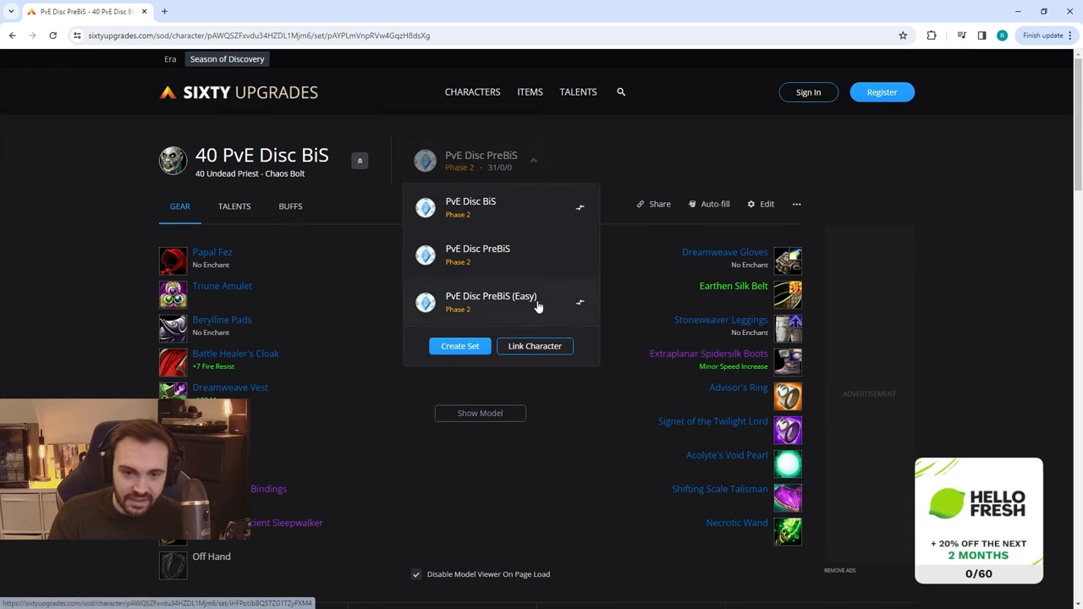
Load the PvE Disc PreBiS (Easy) set, showing Whitemane's Chapeau and Lonetree's Circle
{"action": "left_click", "coordinate": [491, 302]}
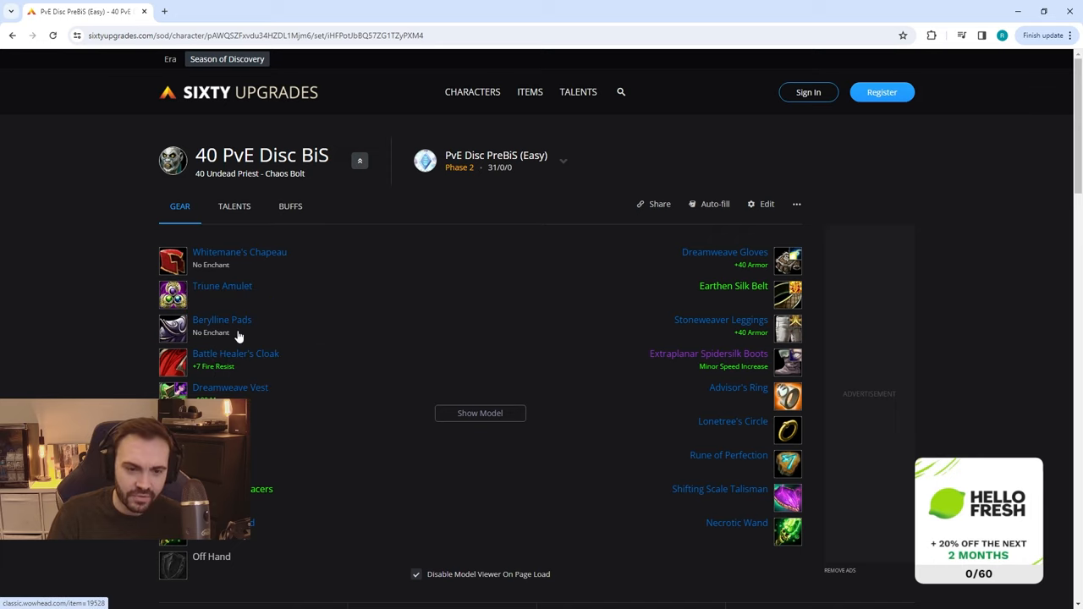
{"action": "mouse_move", "coordinate": [491, 231]}
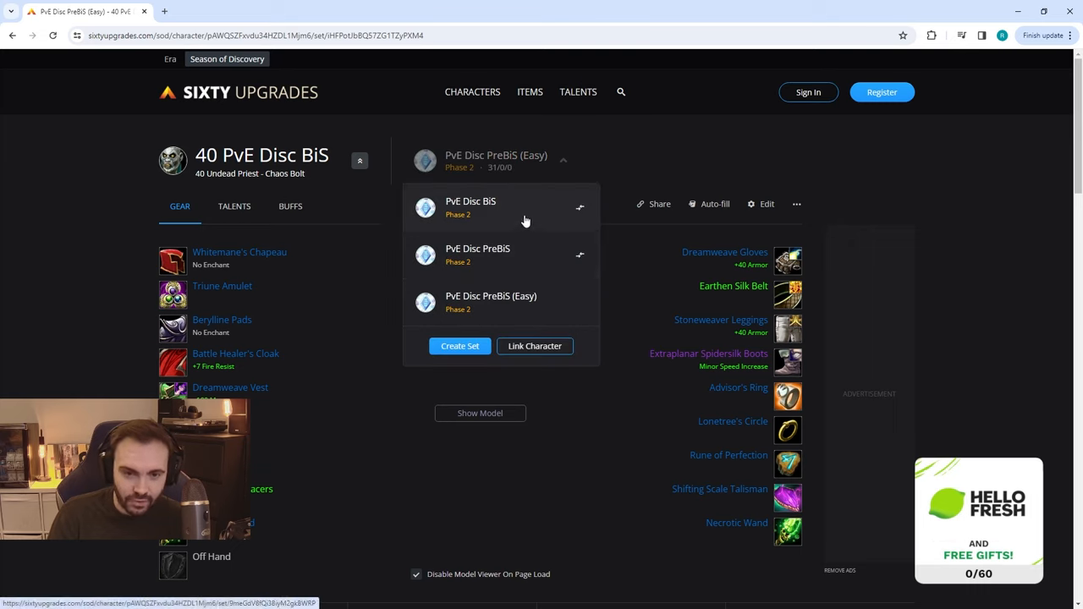
Load the PvE Disc BiS set, including Gneuro-Linked Arcano-Filament Monocle and Cloak of Invention
{"action": "left_click", "coordinate": [470, 207]}
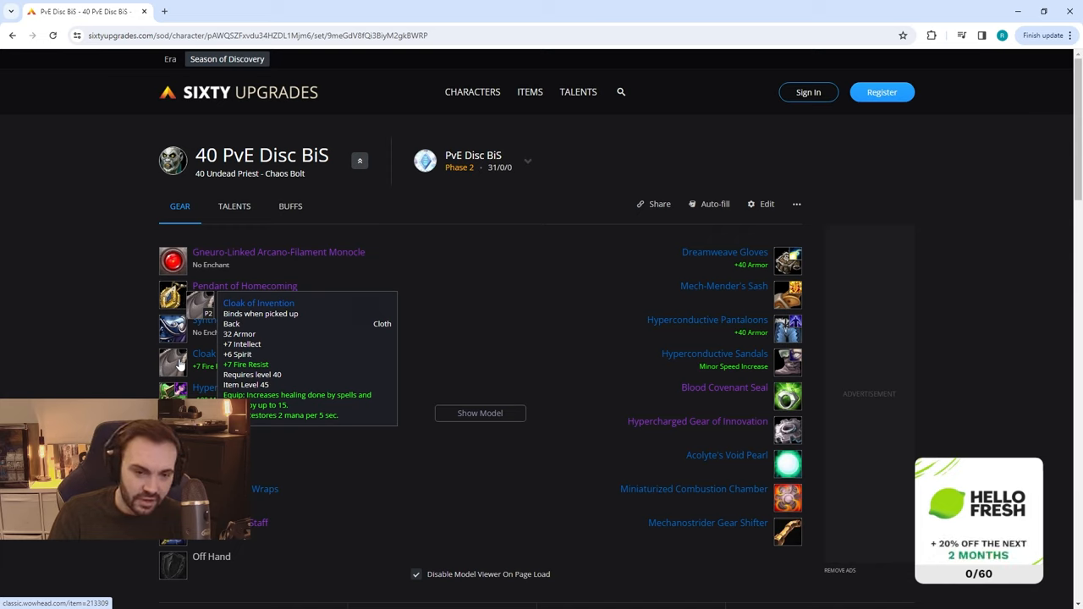
{"action": "mouse_move", "coordinate": [172, 331]}
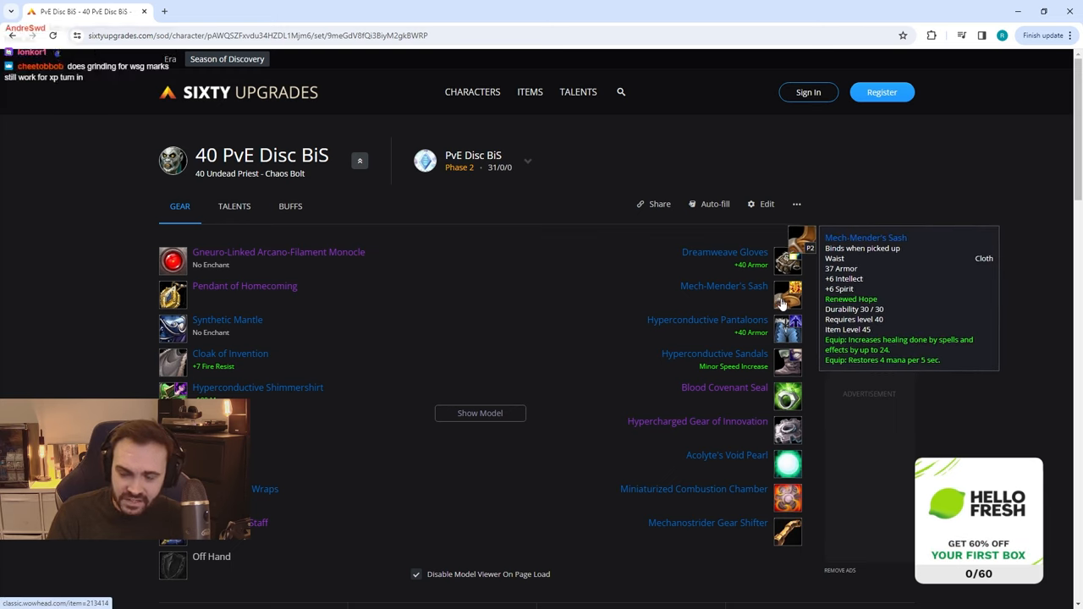
{"action": "mouse_move", "coordinate": [787, 328]}
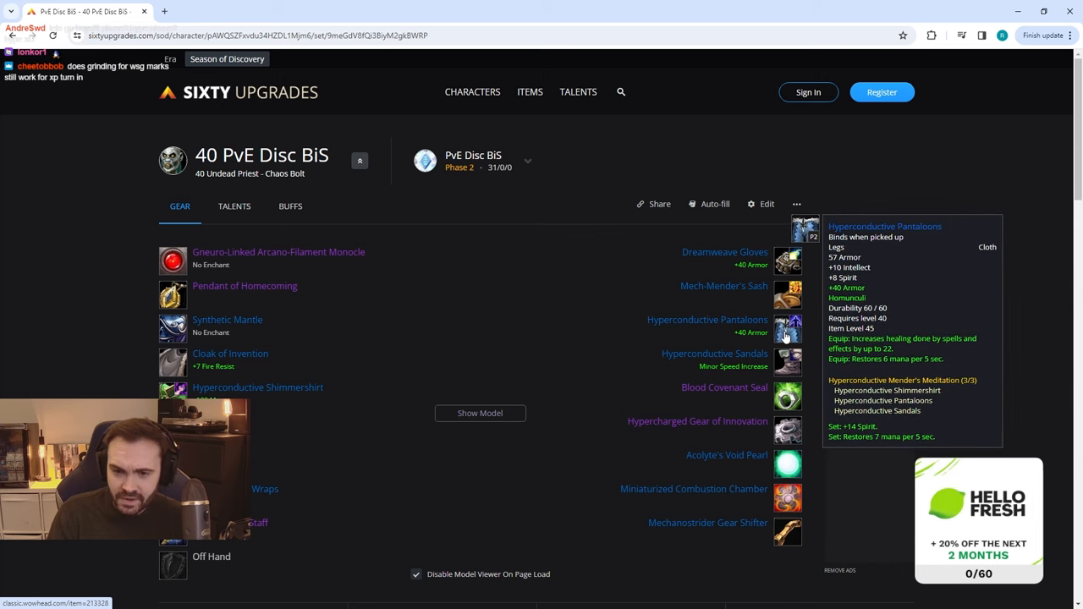
{"action": "mouse_move", "coordinate": [787, 362]}
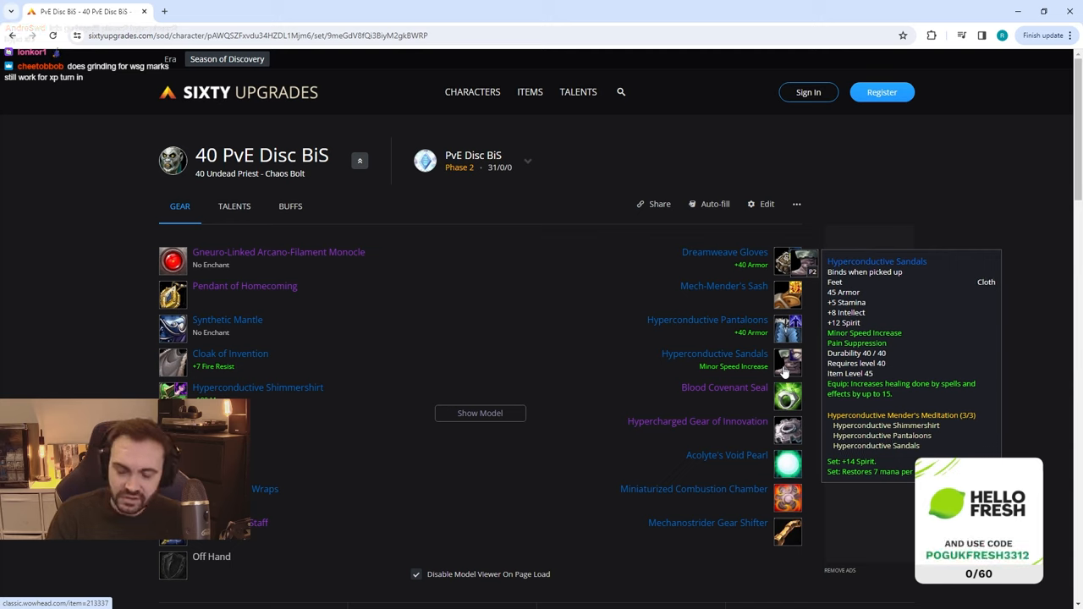
{"action": "mouse_move", "coordinate": [787, 397]}
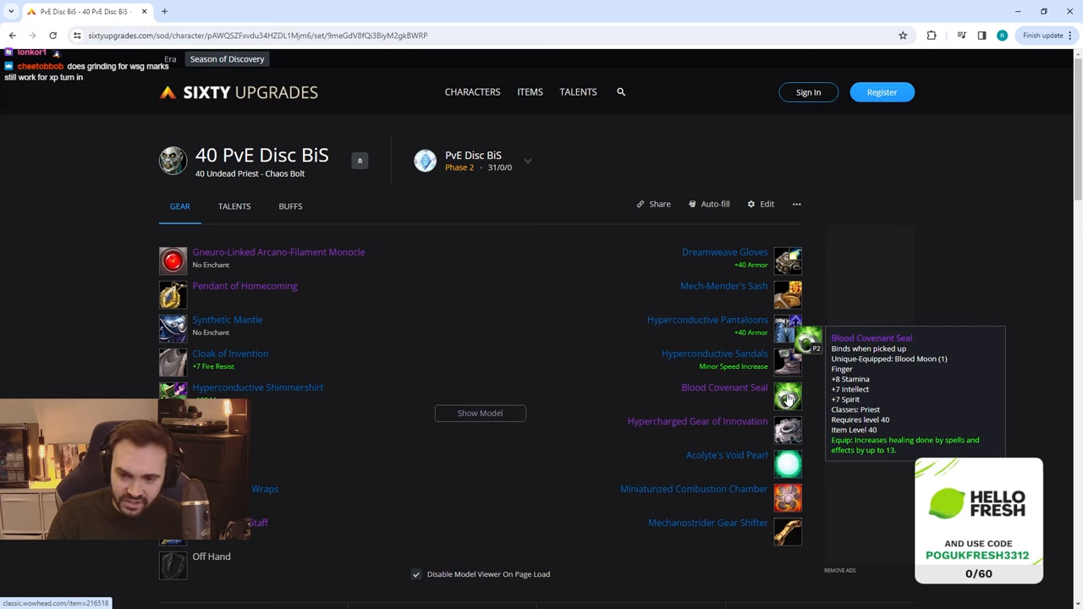
{"action": "mouse_move", "coordinate": [786, 430]}
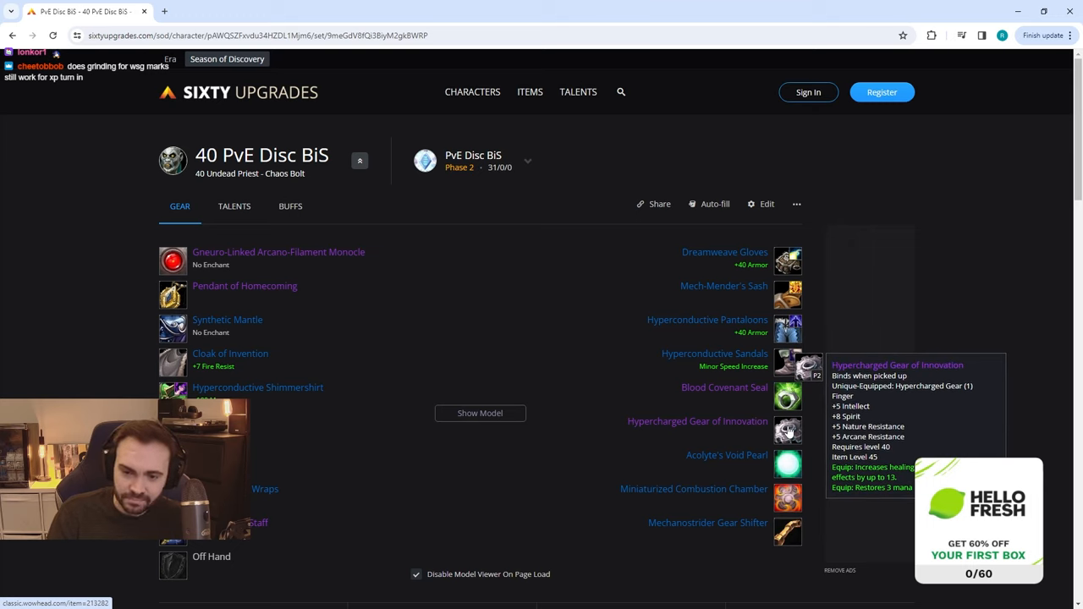
{"action": "mouse_move", "coordinate": [788, 463]}
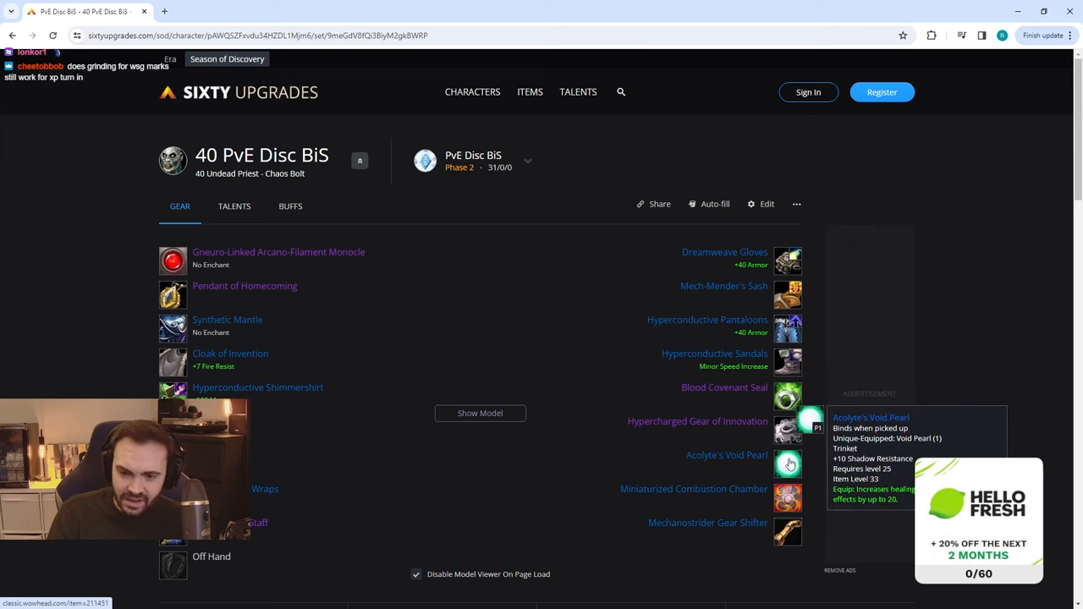
{"action": "mouse_move", "coordinate": [787, 498]}
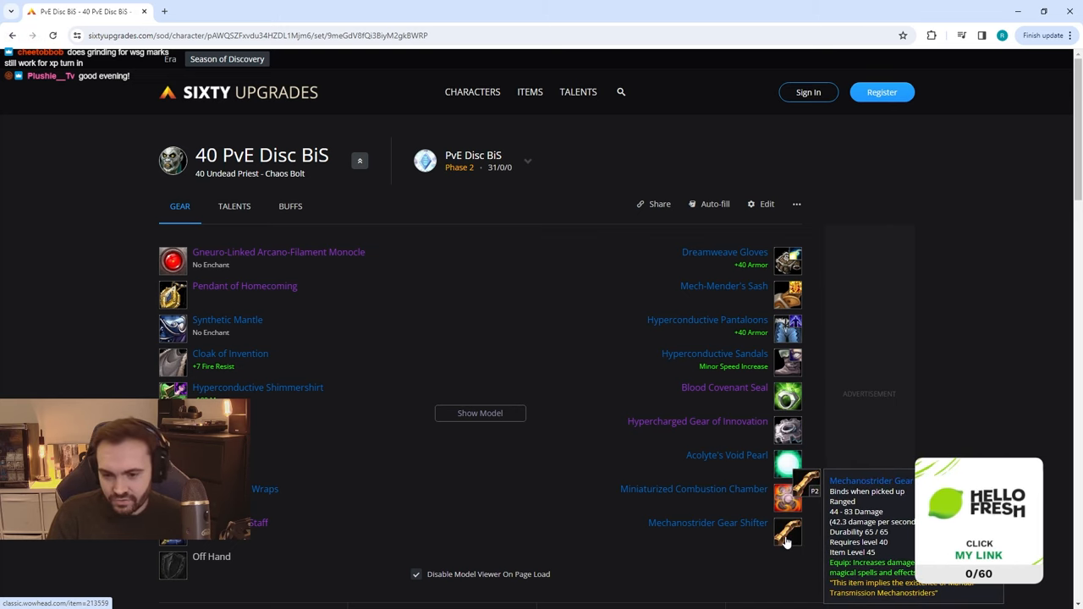
{"action": "mouse_move", "coordinate": [817, 485]}
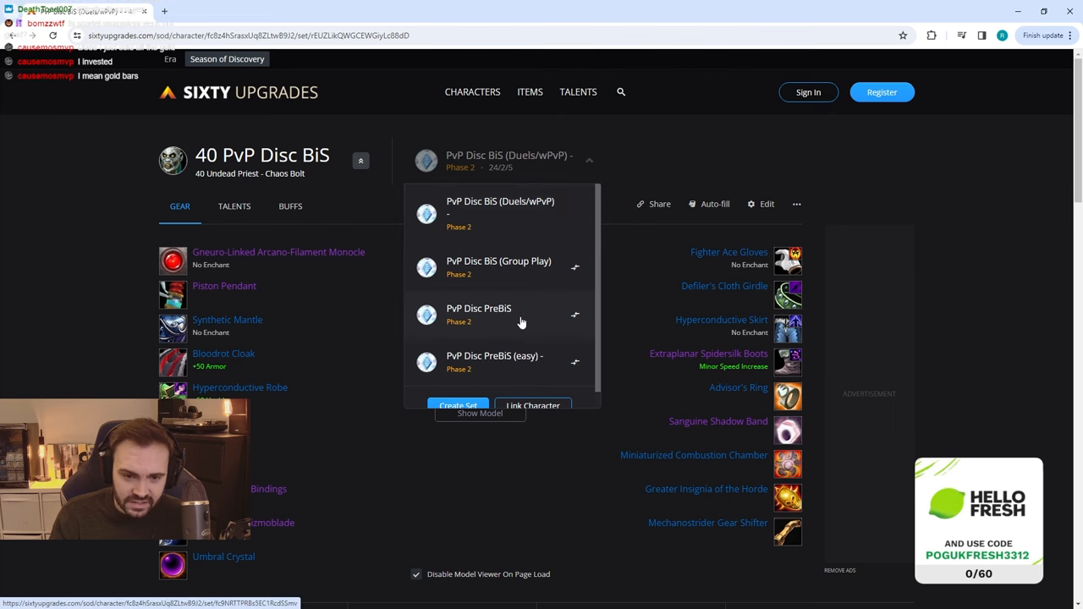
{"action": "left_click", "coordinate": [479, 308]}
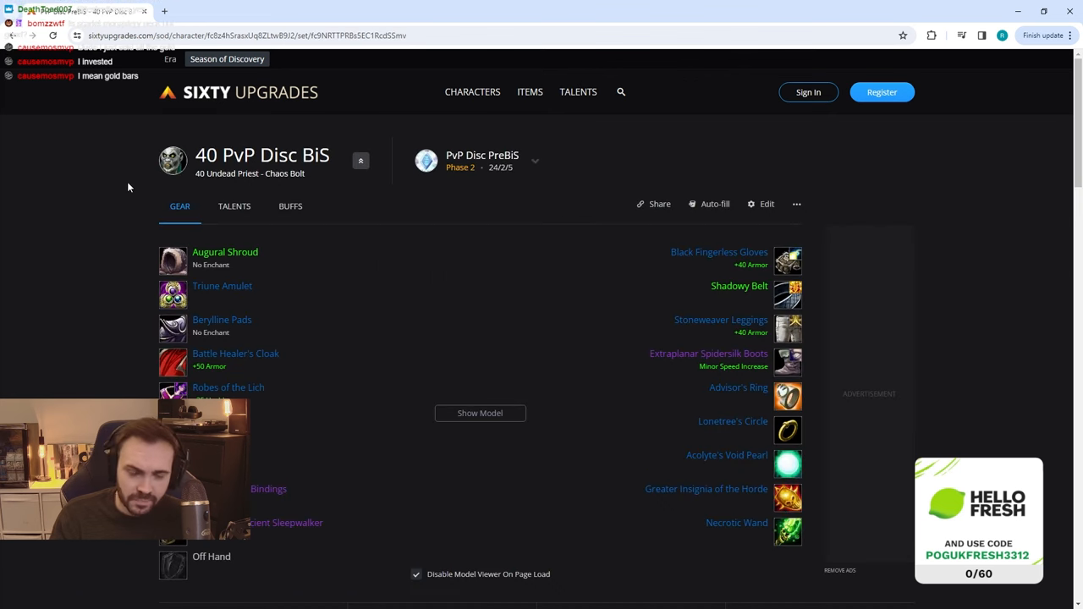
{"action": "mouse_move", "coordinate": [172, 260]}
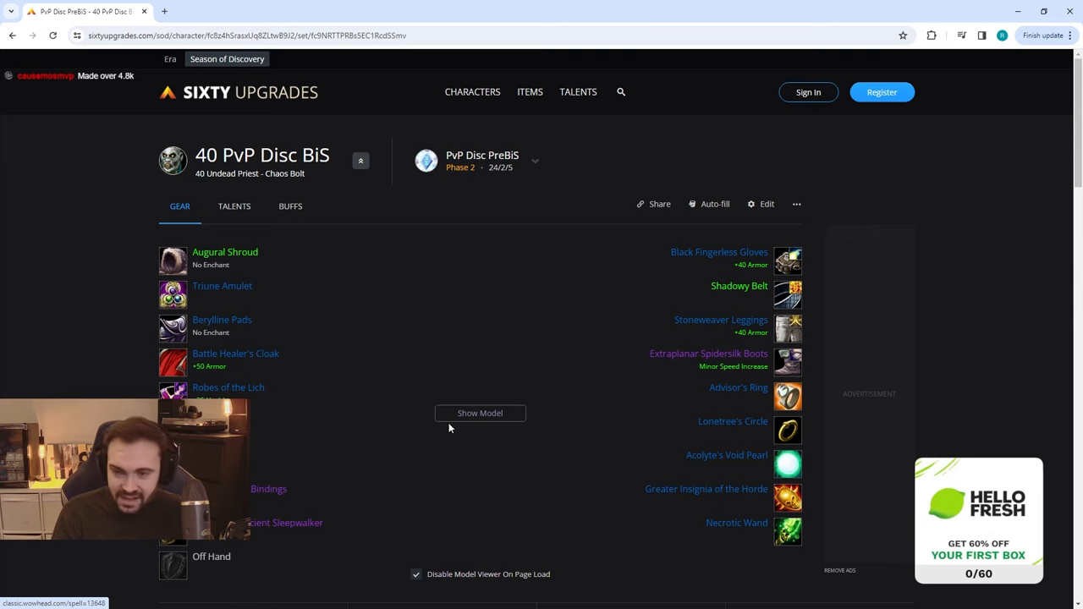
{"action": "mouse_move", "coordinate": [787, 261]}
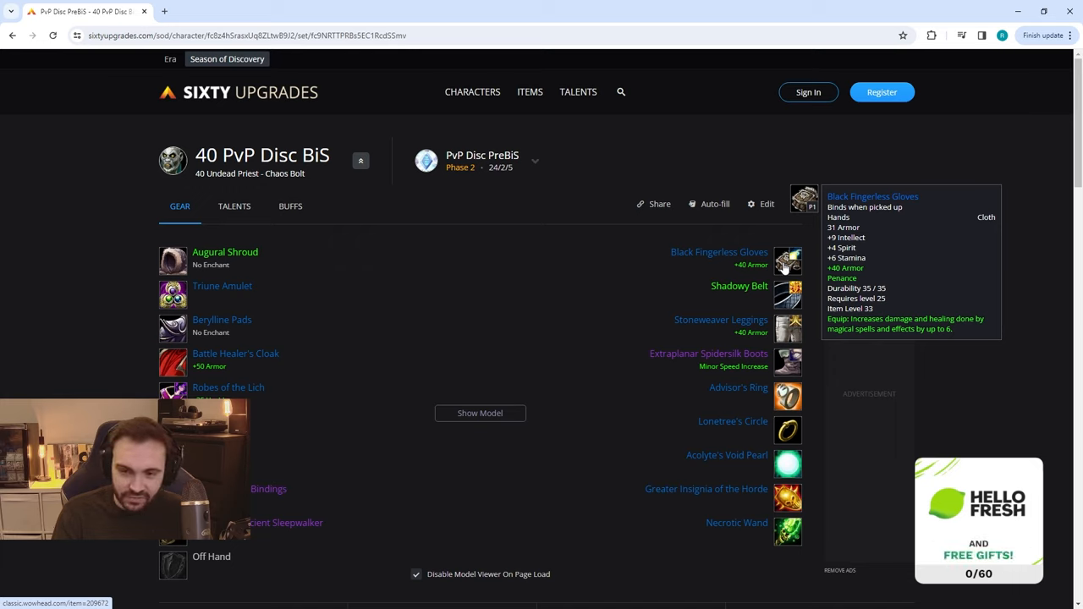
{"action": "mouse_move", "coordinate": [788, 295]}
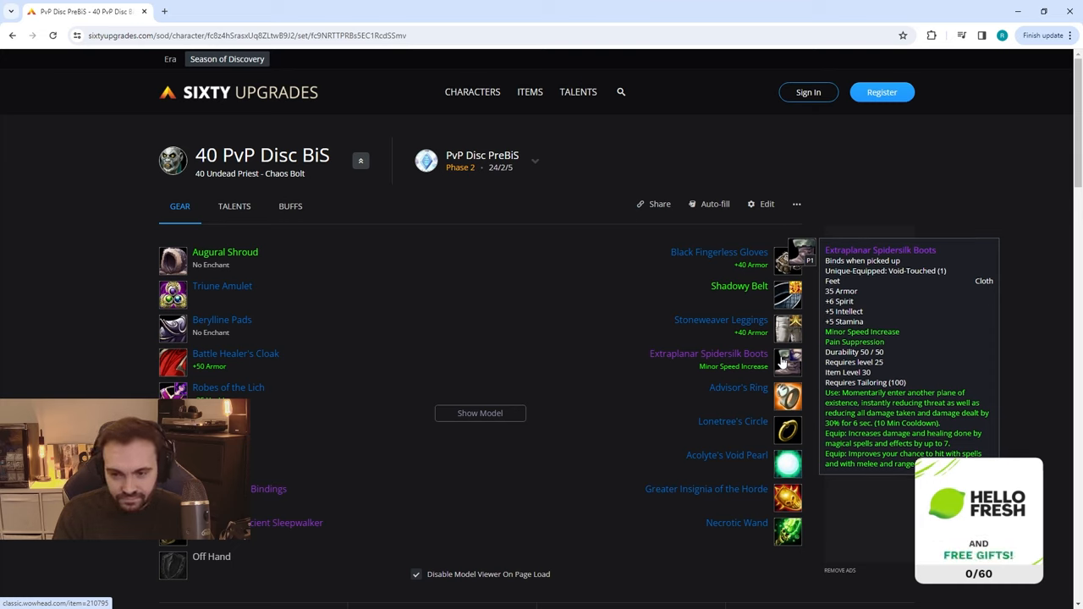
{"action": "mouse_move", "coordinate": [788, 396]}
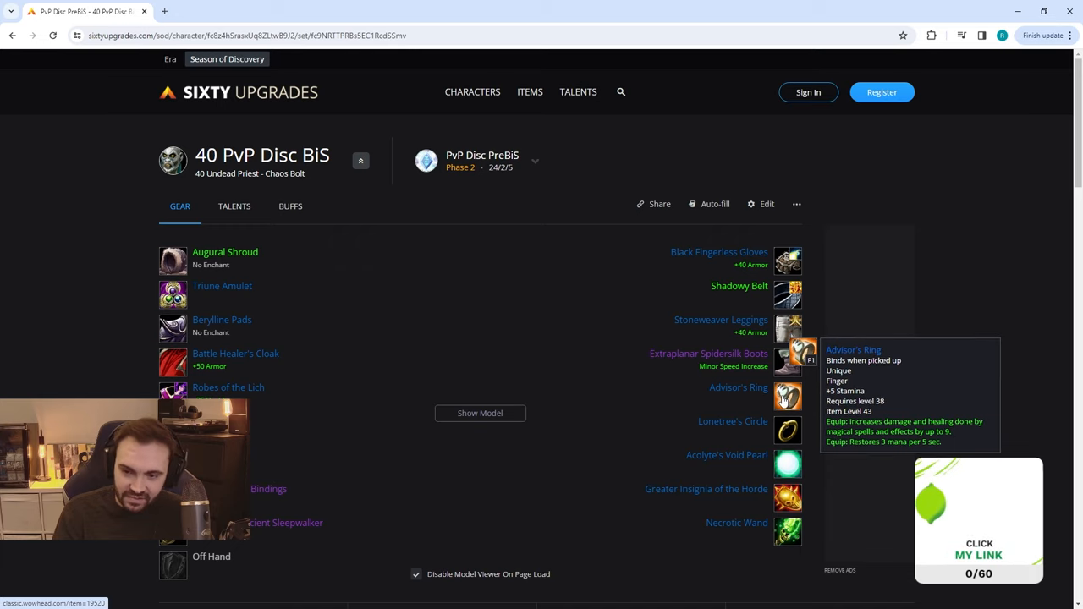
{"action": "mouse_move", "coordinate": [787, 430]}
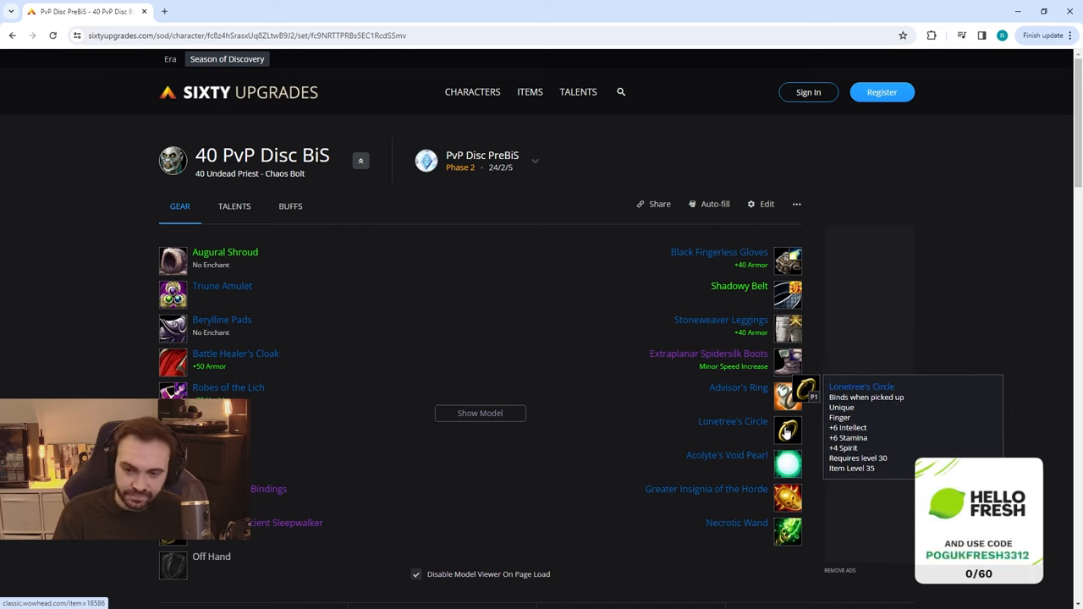
{"action": "mouse_move", "coordinate": [787, 463]}
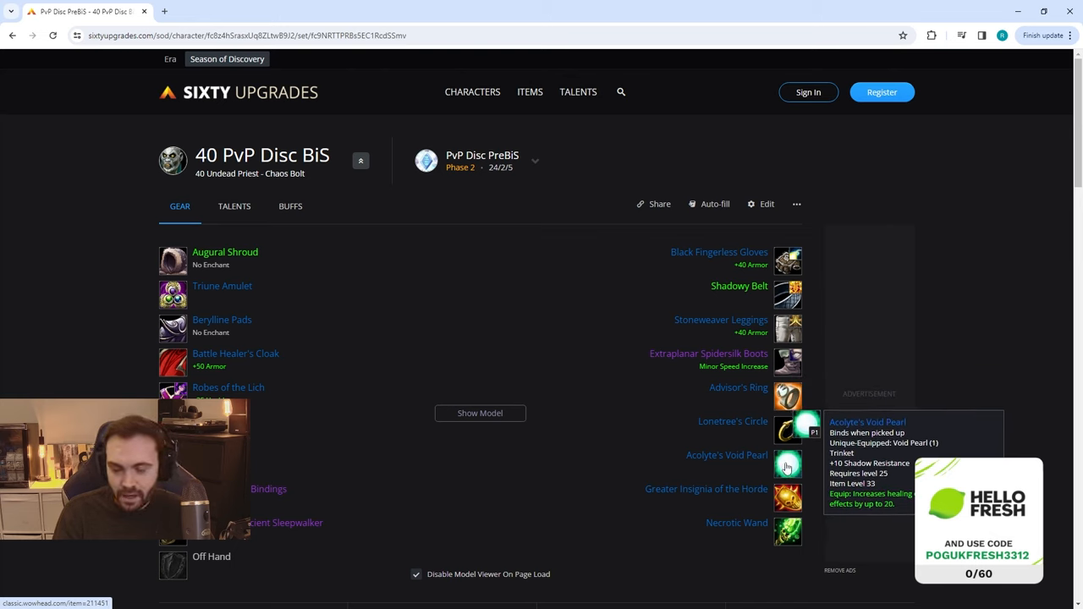
{"action": "mouse_move", "coordinate": [786, 497]}
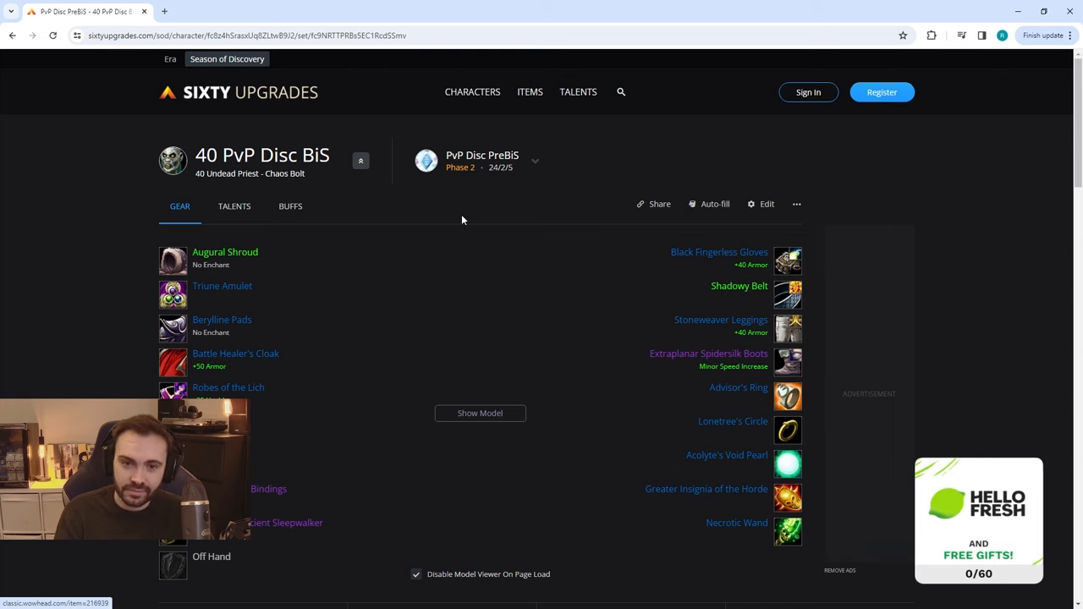
Select PvP Disc PreBiS (easy) from the saved gear sets list
{"action": "left_click", "coordinate": [535, 160]}
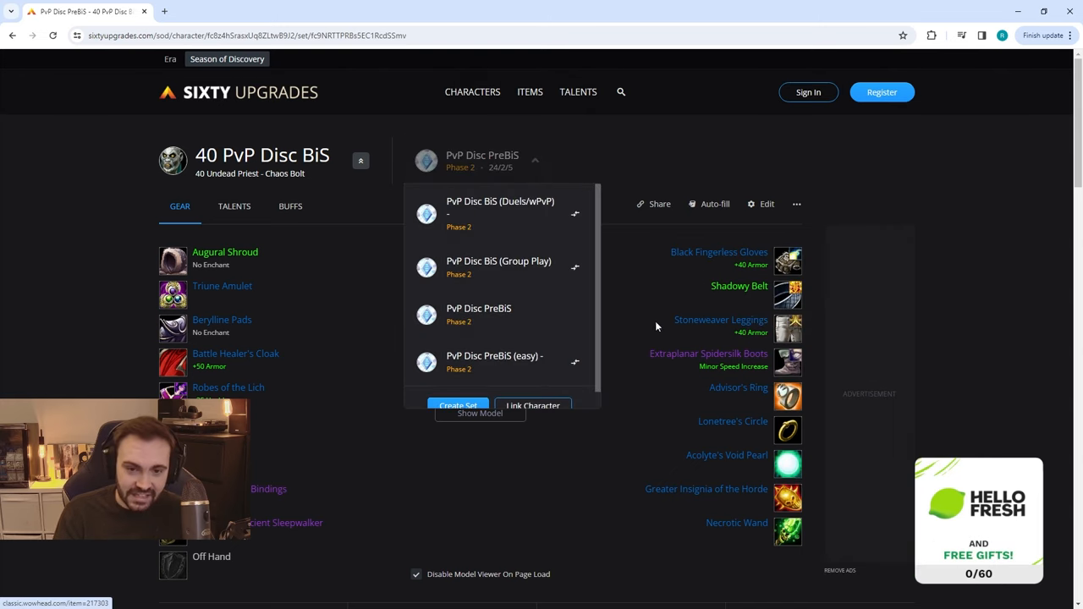
{"action": "left_click", "coordinate": [495, 360]}
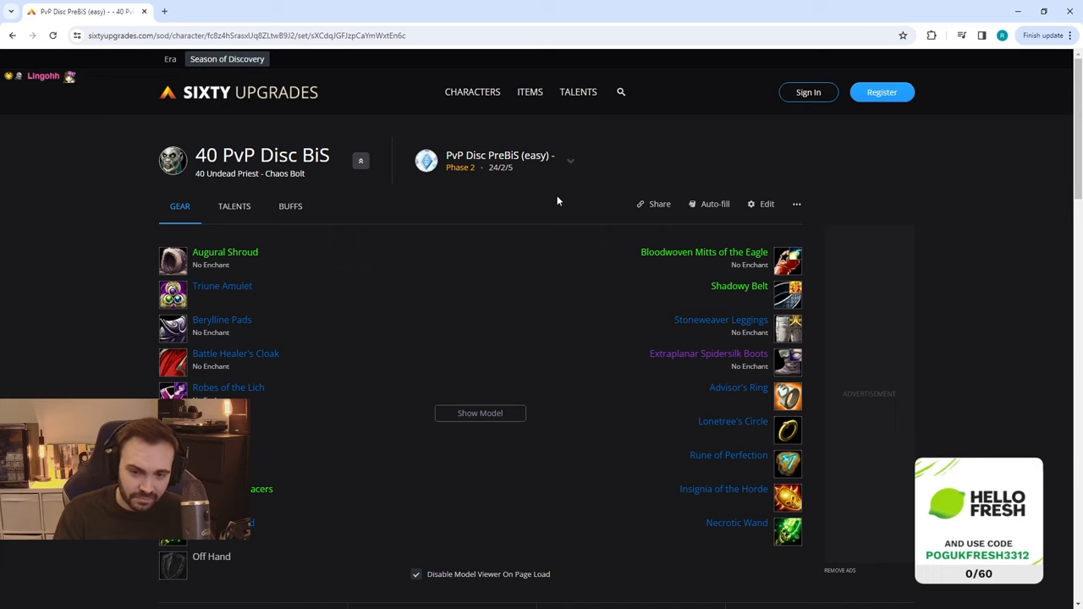
Select PvP Disc BiS (Group Play) from the saved gear sets list
{"action": "left_click", "coordinate": [571, 160]}
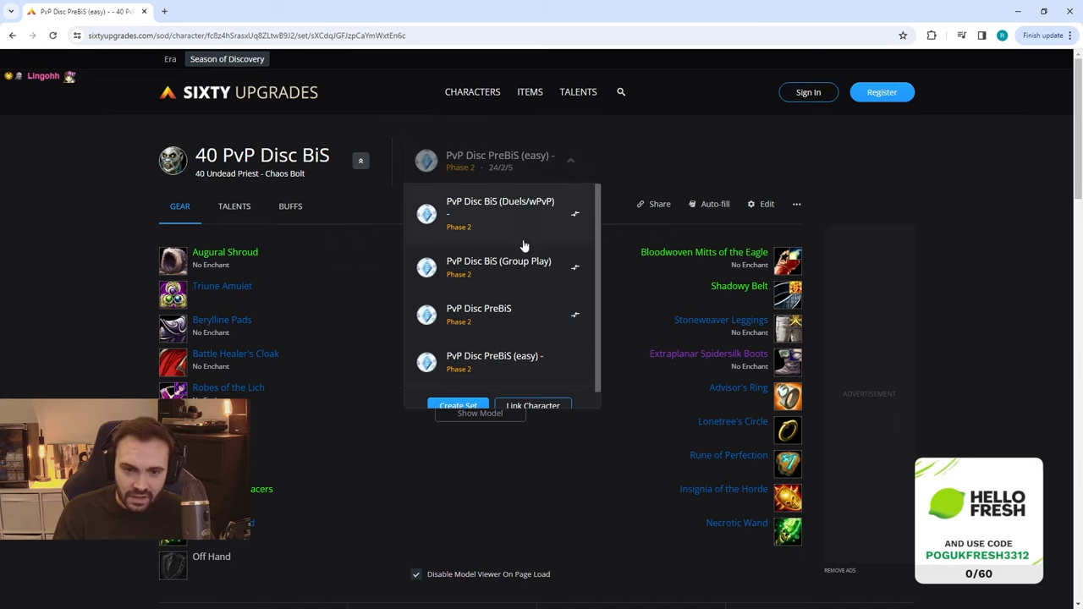
{"action": "left_click", "coordinate": [499, 267]}
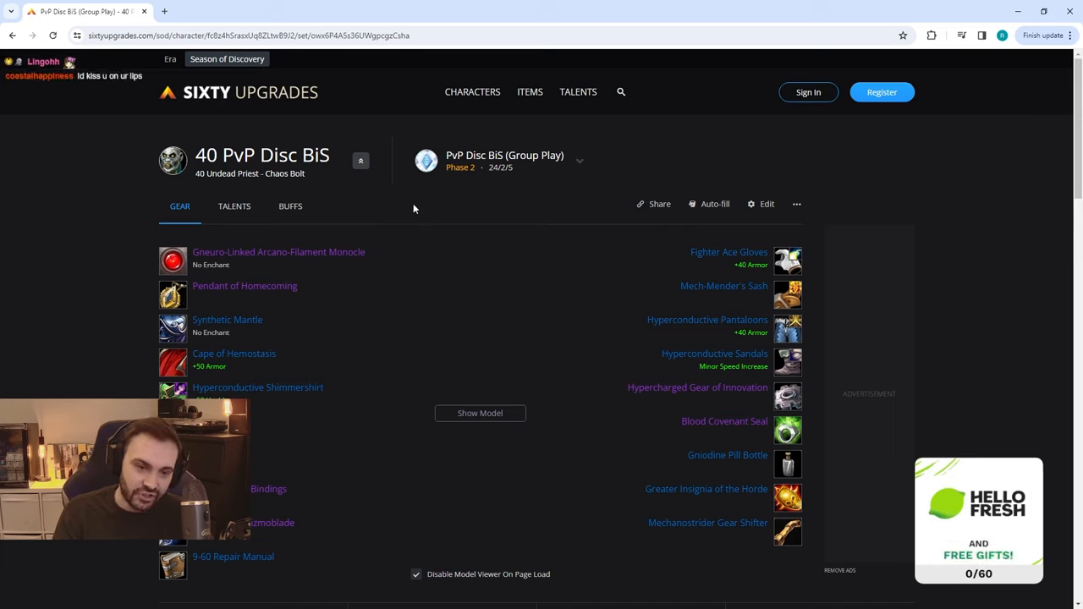
{"action": "mouse_move", "coordinate": [173, 258]}
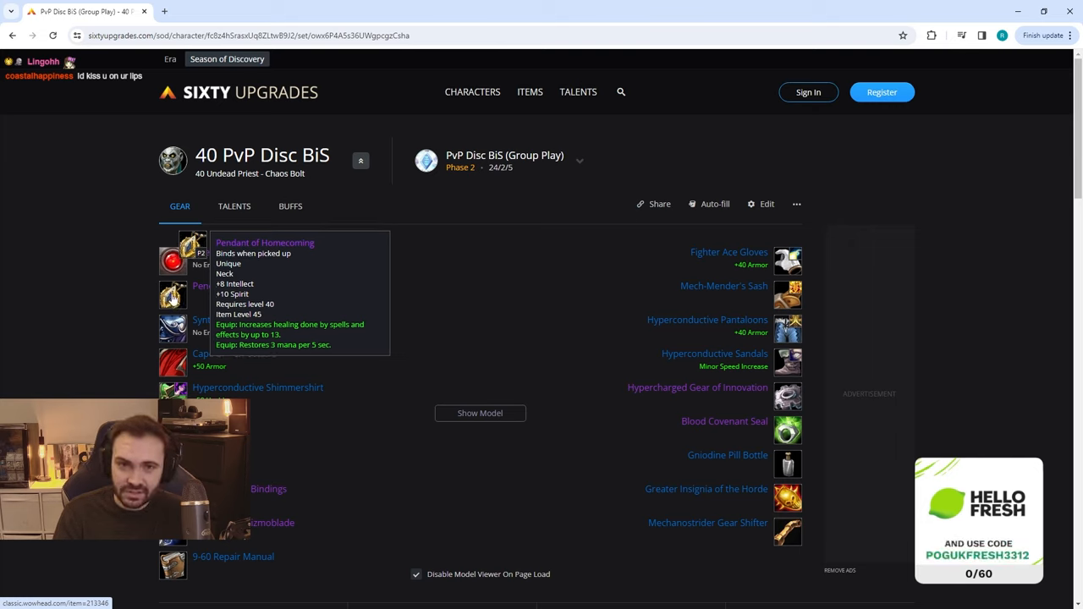
{"action": "mouse_move", "coordinate": [172, 328]}
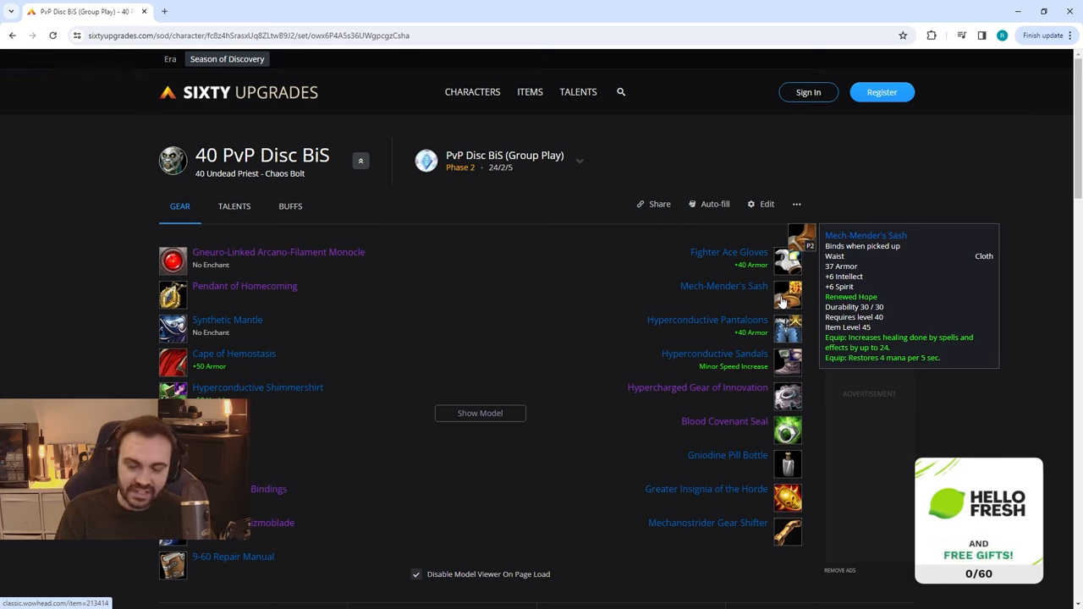
{"action": "mouse_move", "coordinate": [787, 328]}
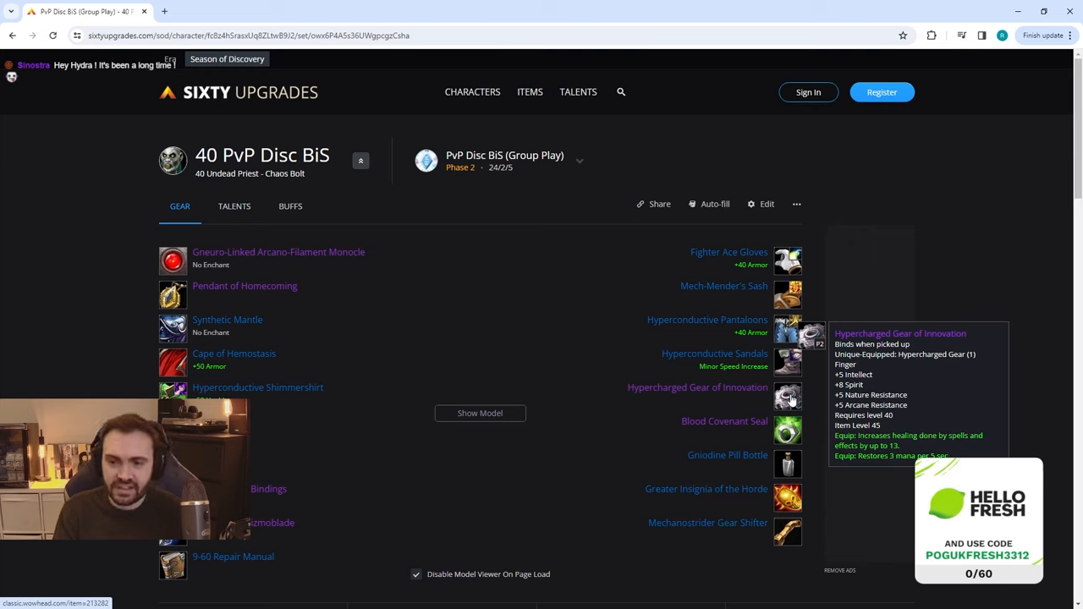
{"action": "mouse_move", "coordinate": [787, 430]}
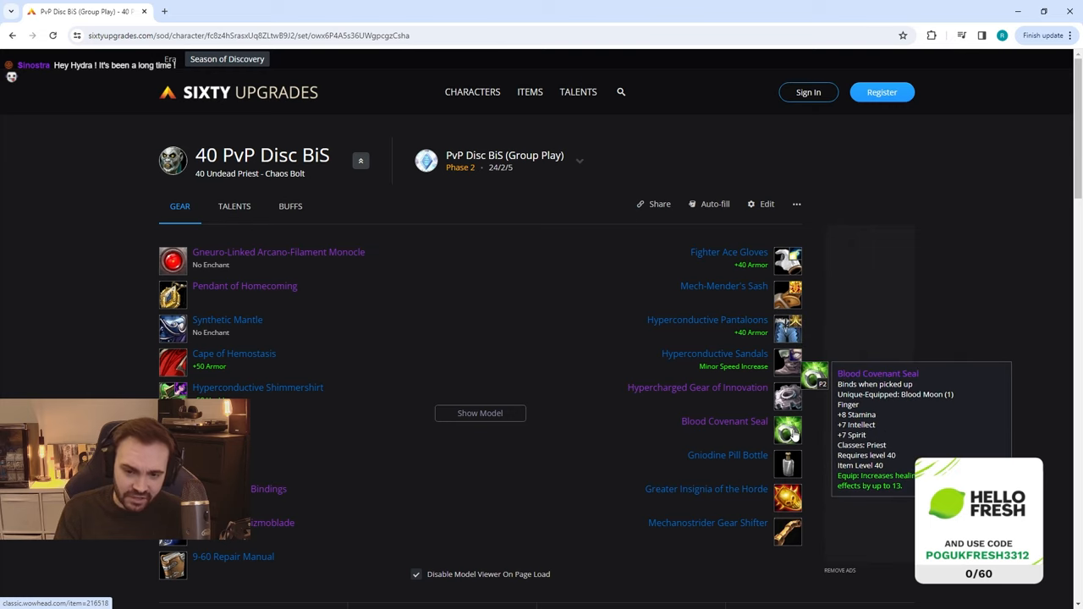
{"action": "mouse_move", "coordinate": [787, 470]}
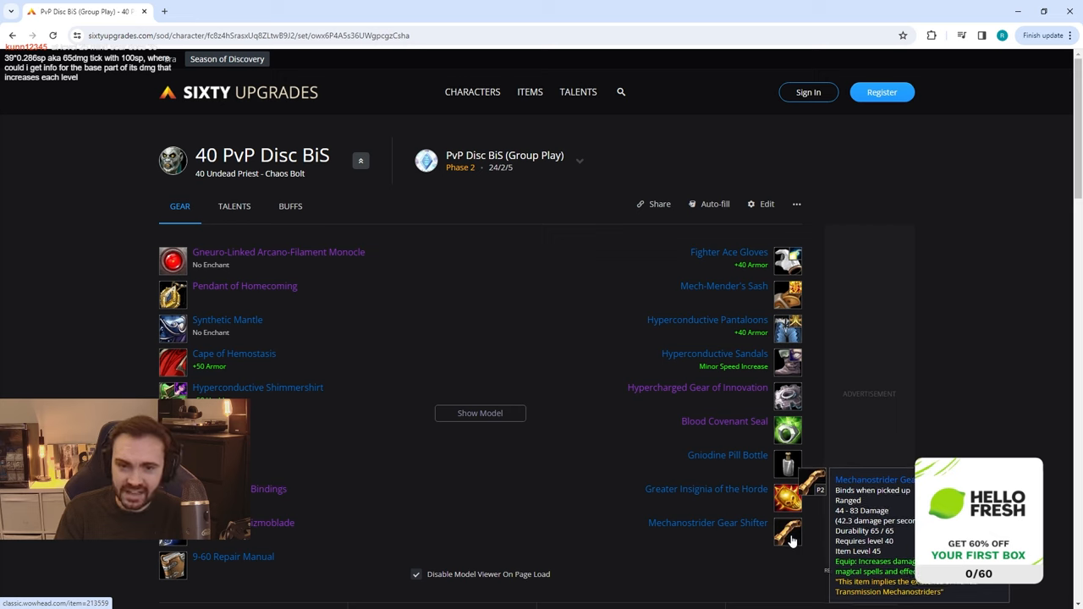
Load PvP Disc BiS (Duels/wPvP) and review Hyperconductive Skirt and Mechanostrider Gear Shifter stats
{"action": "left_click", "coordinate": [579, 161]}
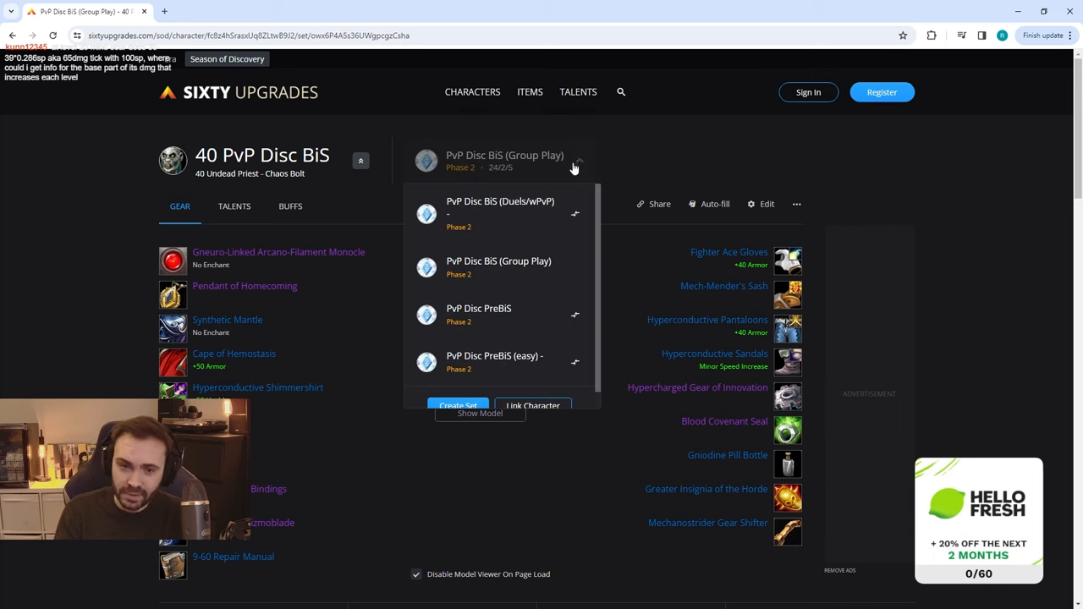
{"action": "left_click", "coordinate": [500, 210]}
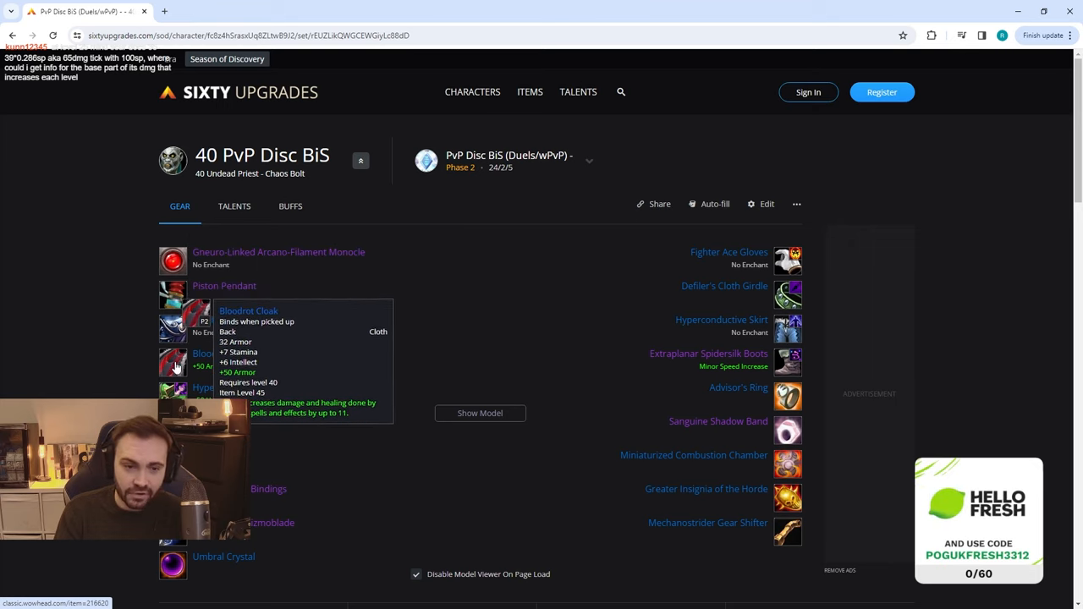
{"action": "mouse_move", "coordinate": [173, 294]}
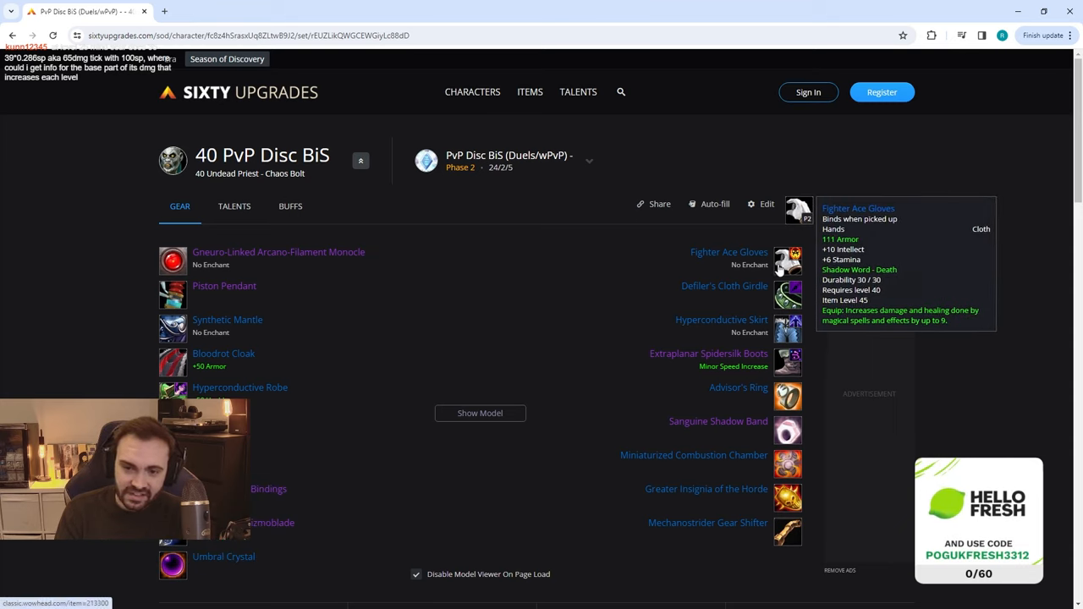
{"action": "mouse_move", "coordinate": [787, 297]}
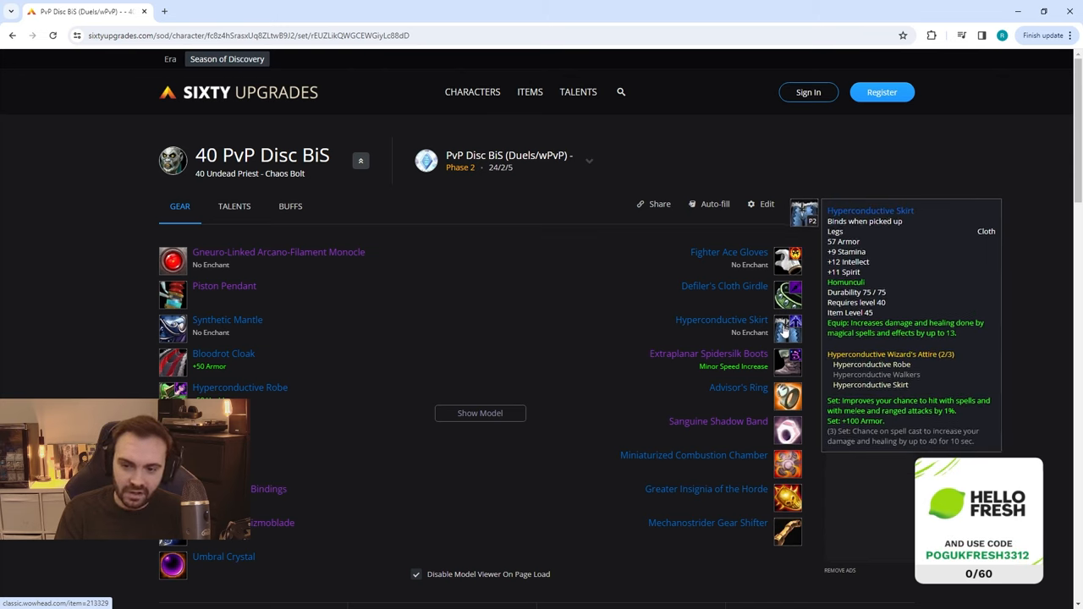
{"action": "mouse_move", "coordinate": [787, 363]}
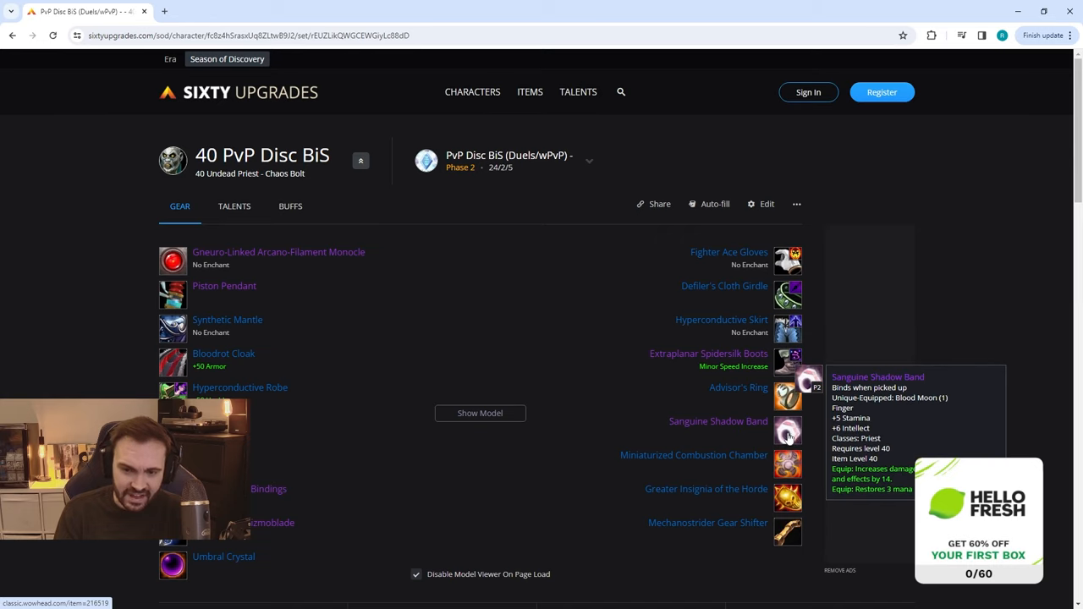
{"action": "mouse_move", "coordinate": [788, 415]}
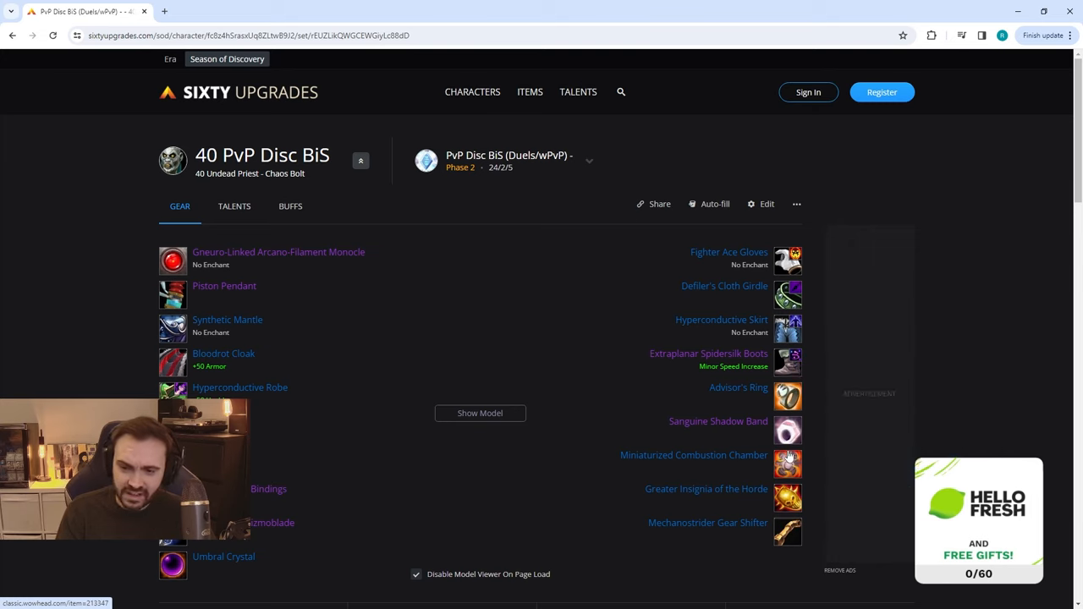
{"action": "mouse_move", "coordinate": [788, 463]}
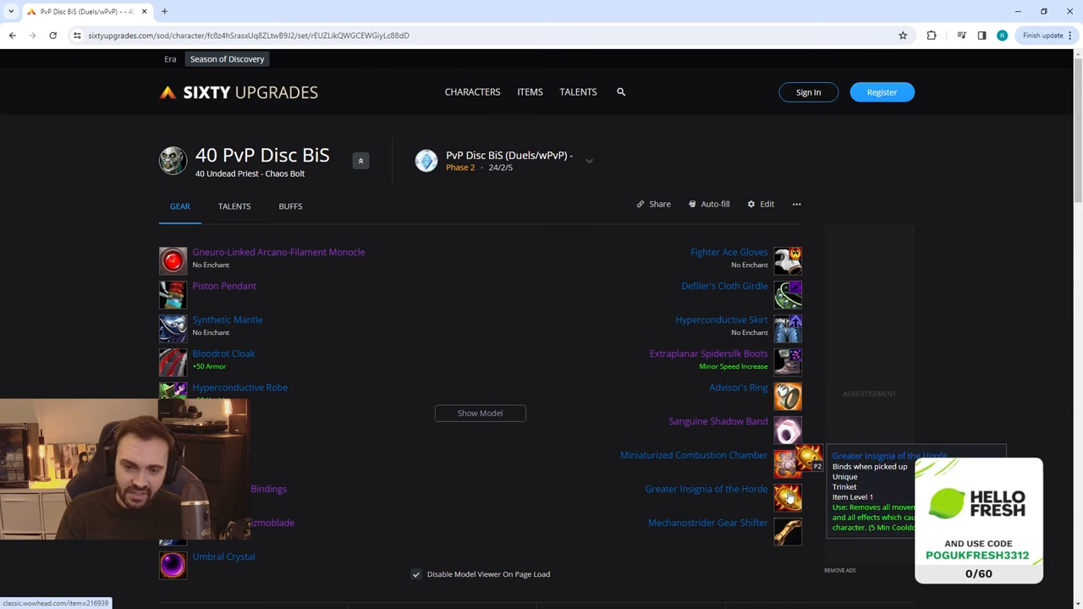
{"action": "mouse_move", "coordinate": [787, 533]}
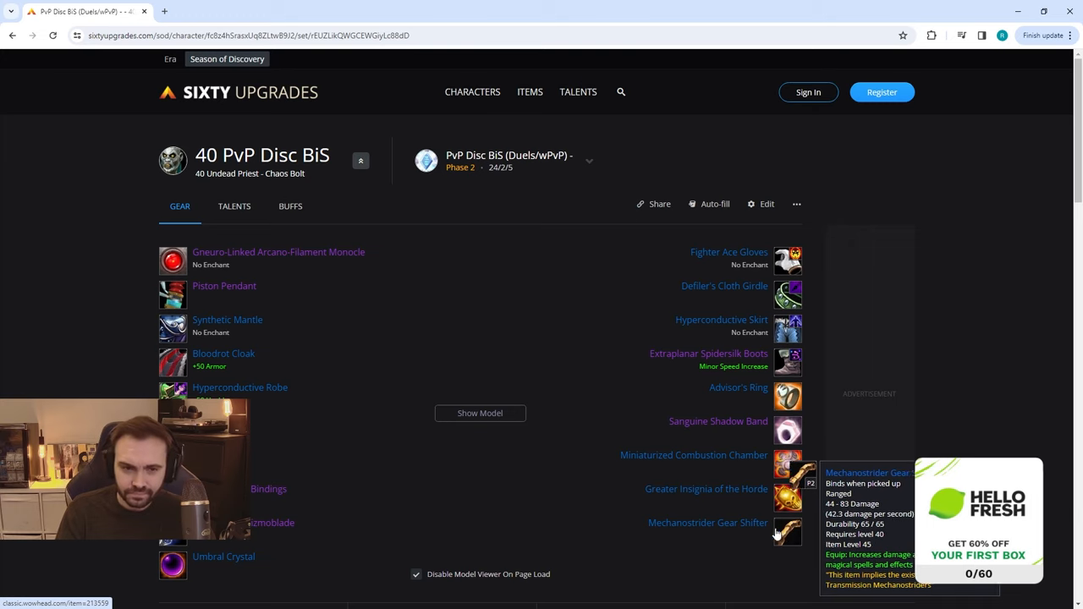
{"action": "left_click", "coordinate": [589, 160]}
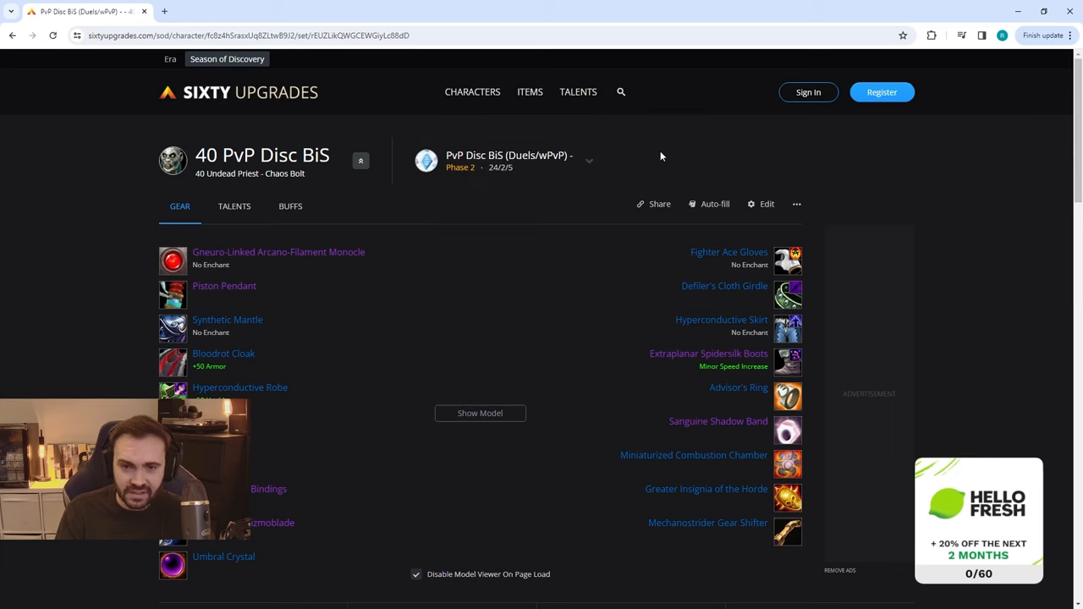
{"action": "mouse_move", "coordinate": [622, 170]}
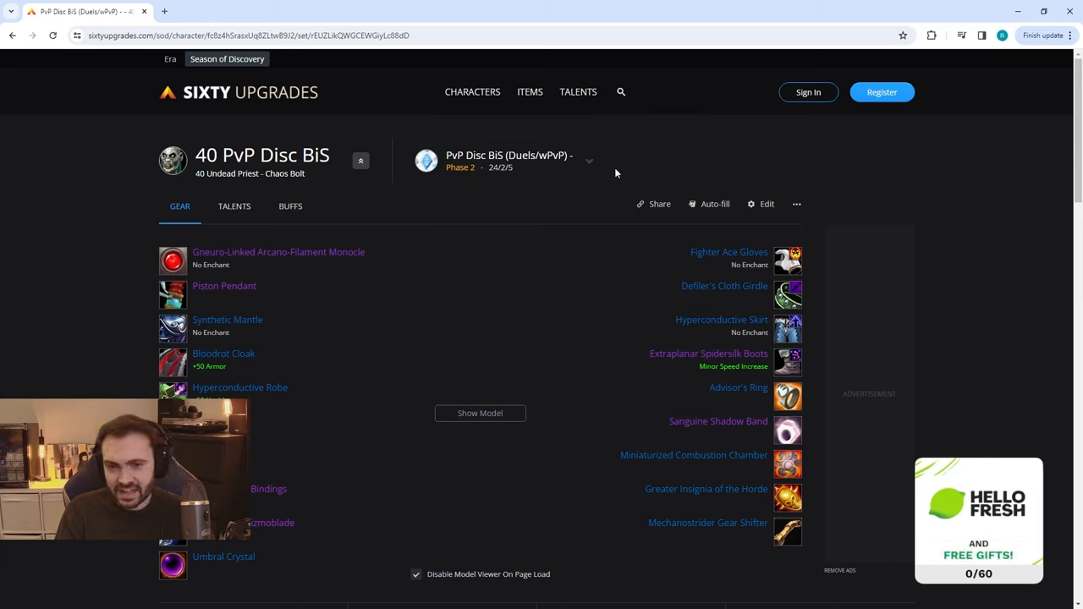
{"action": "mouse_move", "coordinate": [608, 169]}
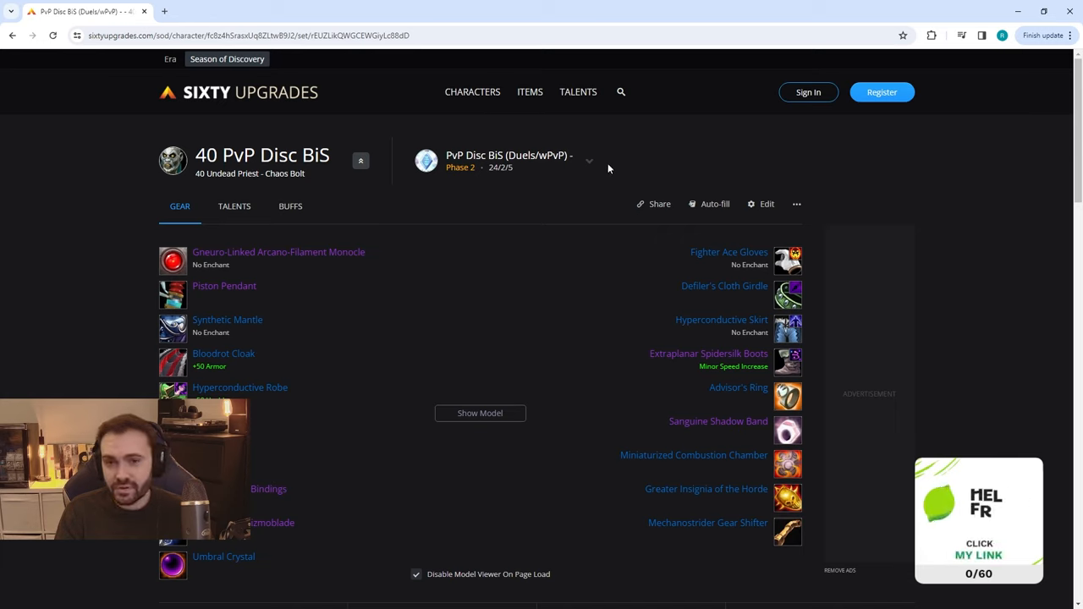